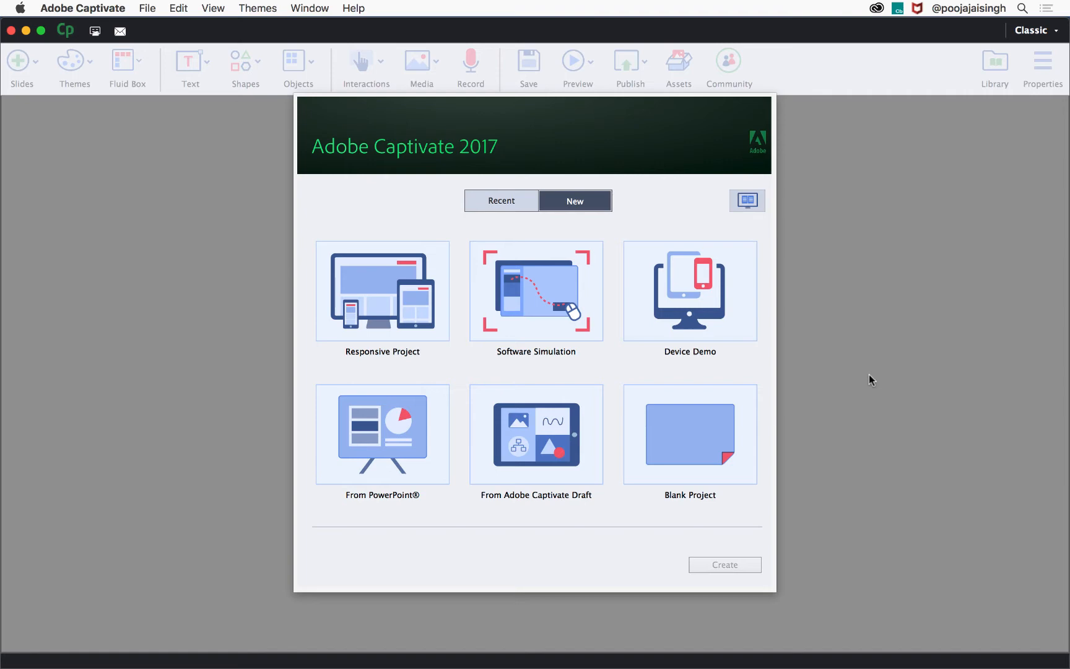
mouse_move(845, 406)
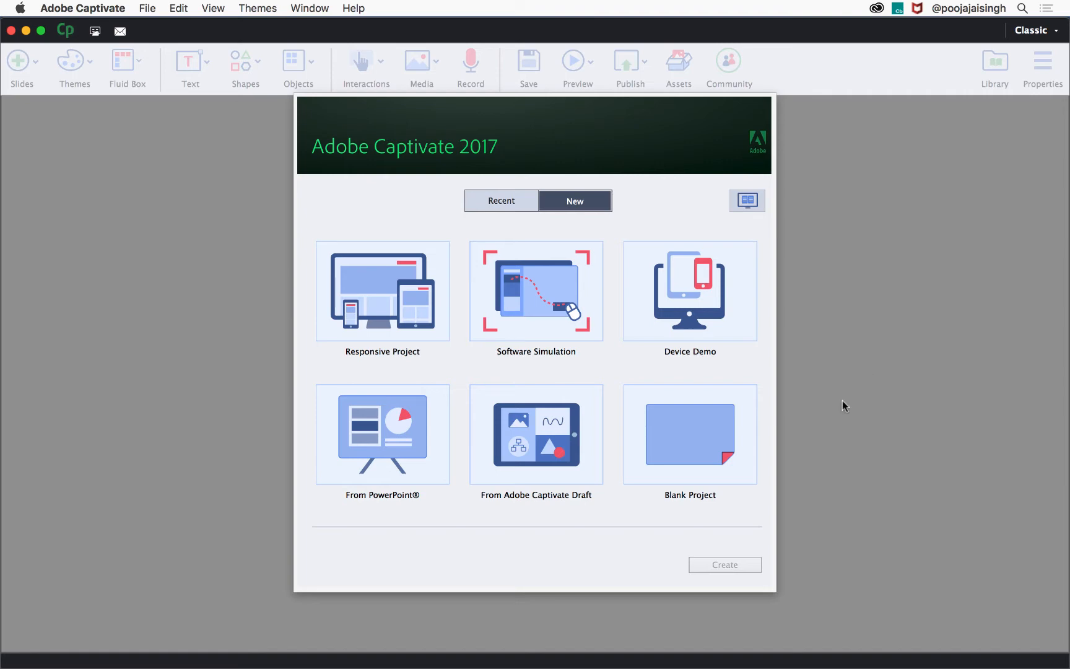
mouse_move(589, 216)
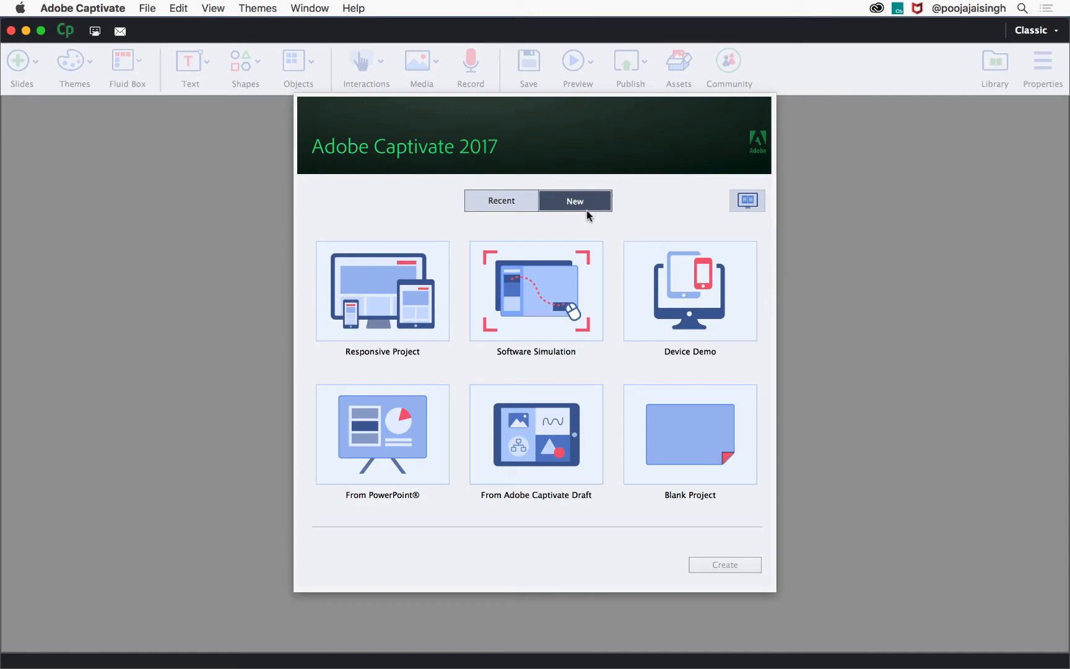
mouse_move(554, 283)
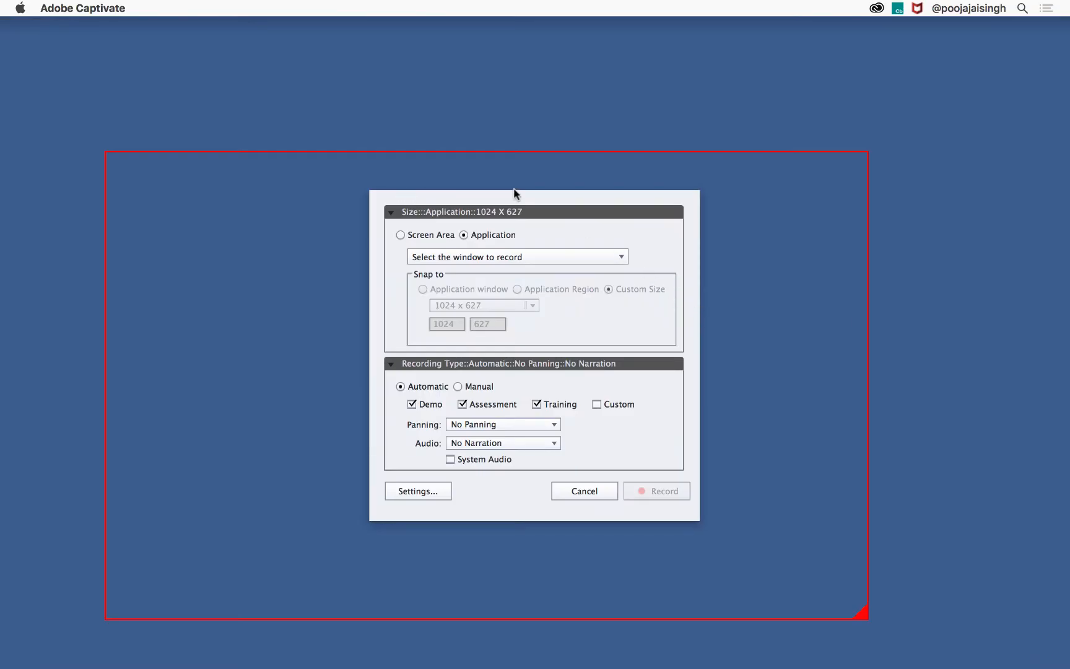
mouse_move(292, 153)
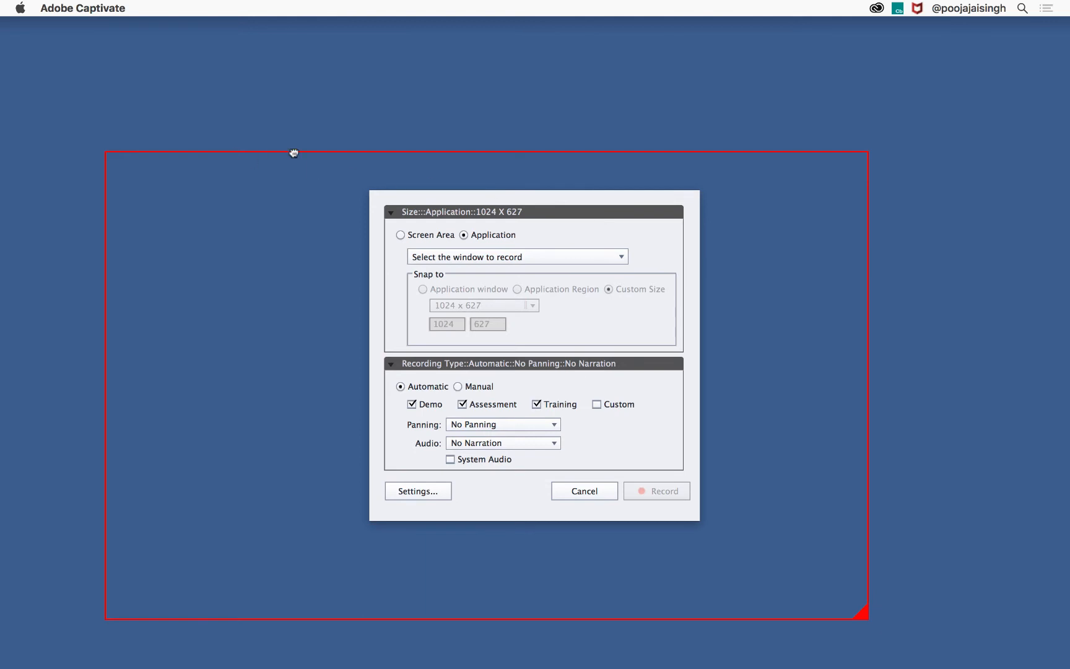
mouse_move(226, 636)
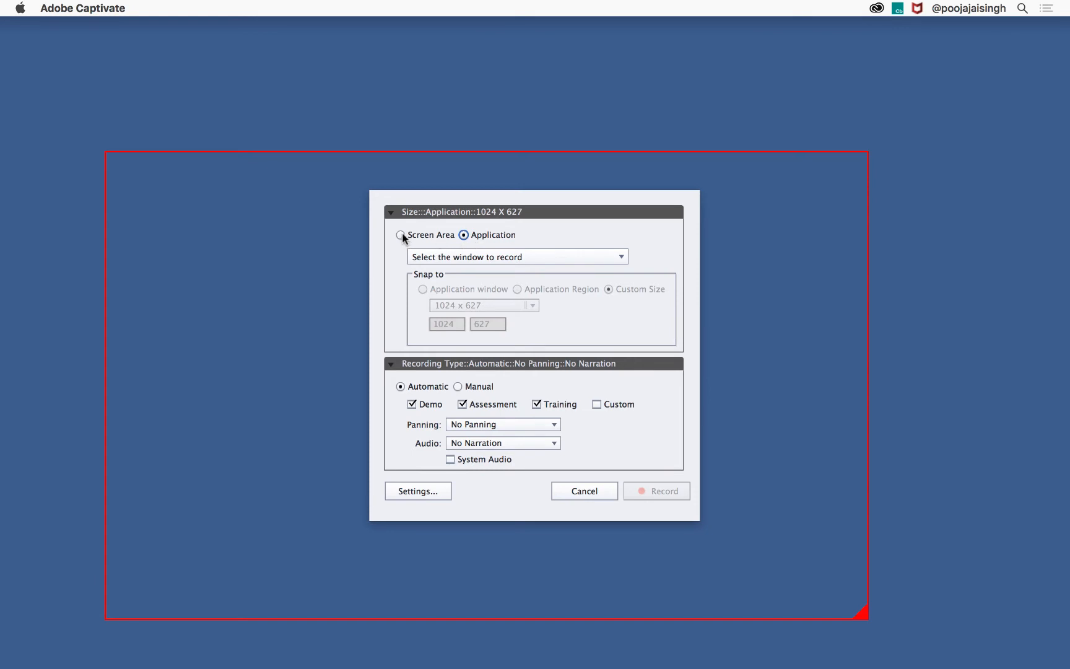
Step: Target the Microsoft PowerPoint - Presentation1 application window for recording
click(401, 235)
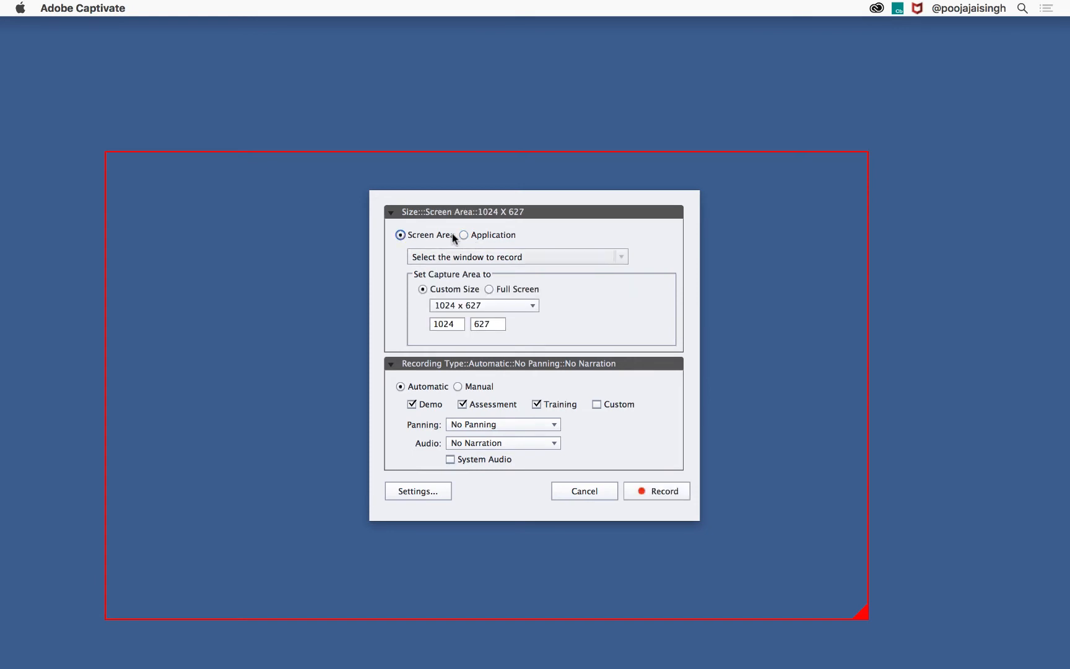
click(463, 235)
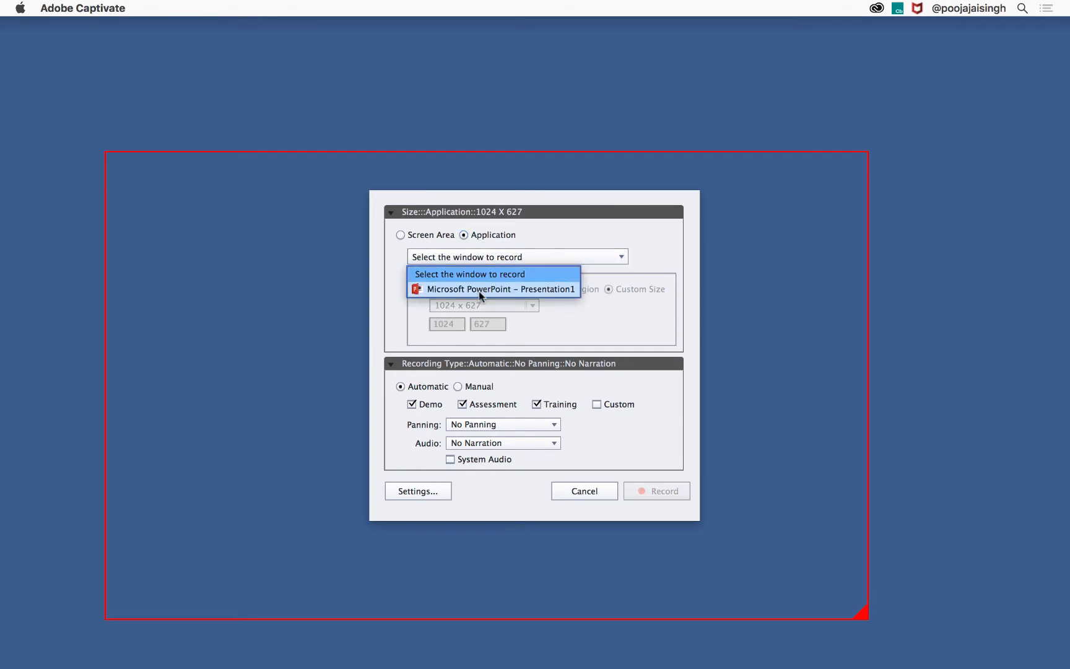
click(501, 288)
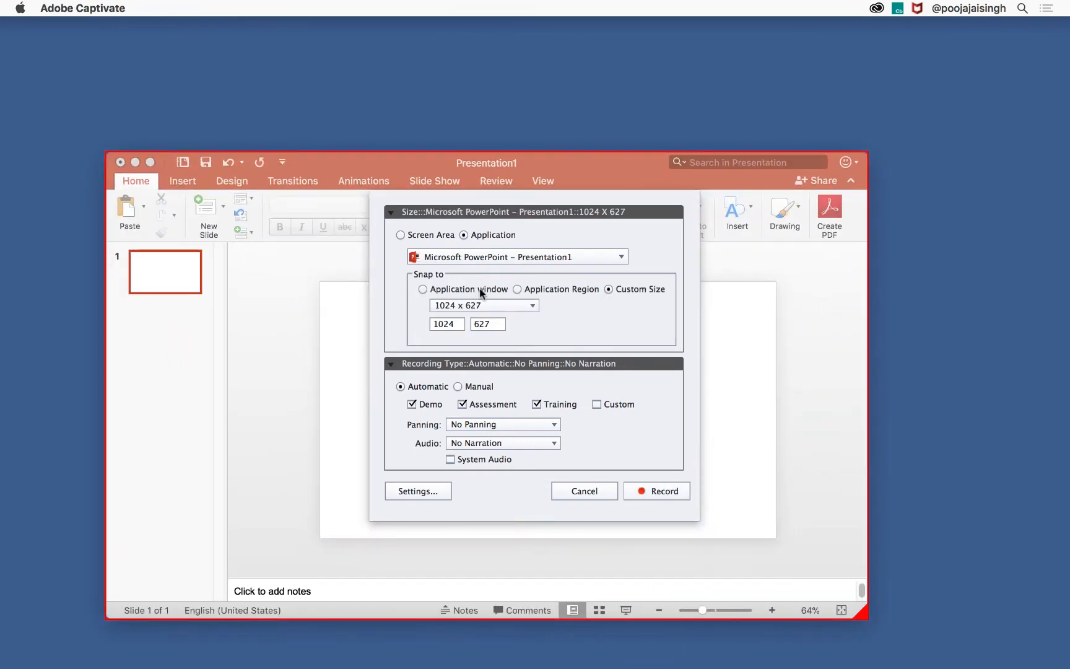
mouse_move(560, 299)
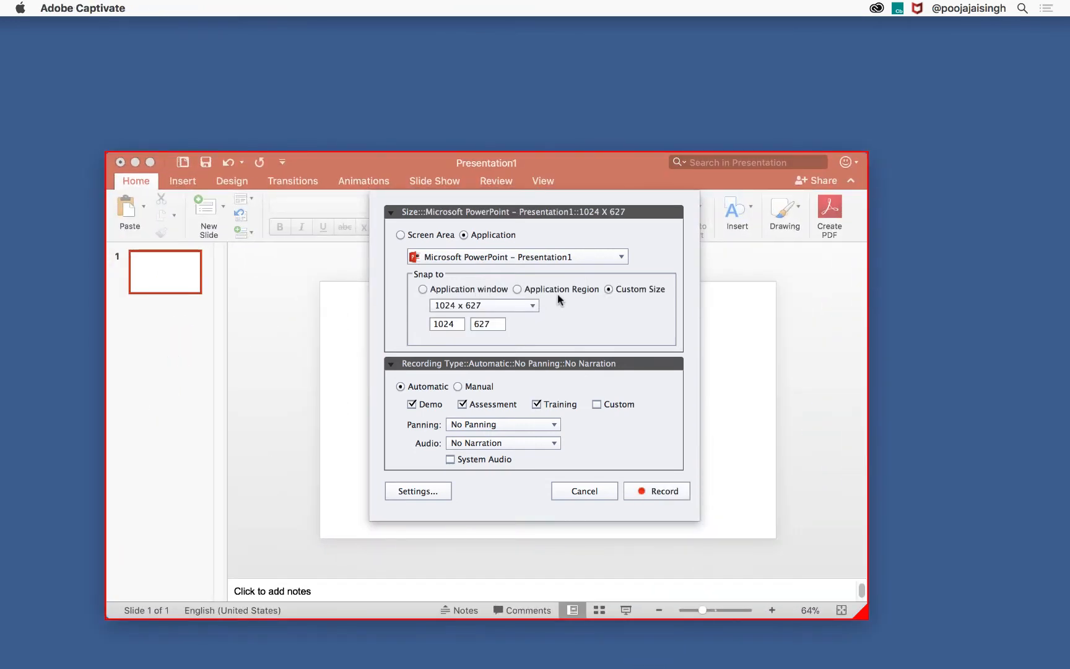
mouse_move(628, 303)
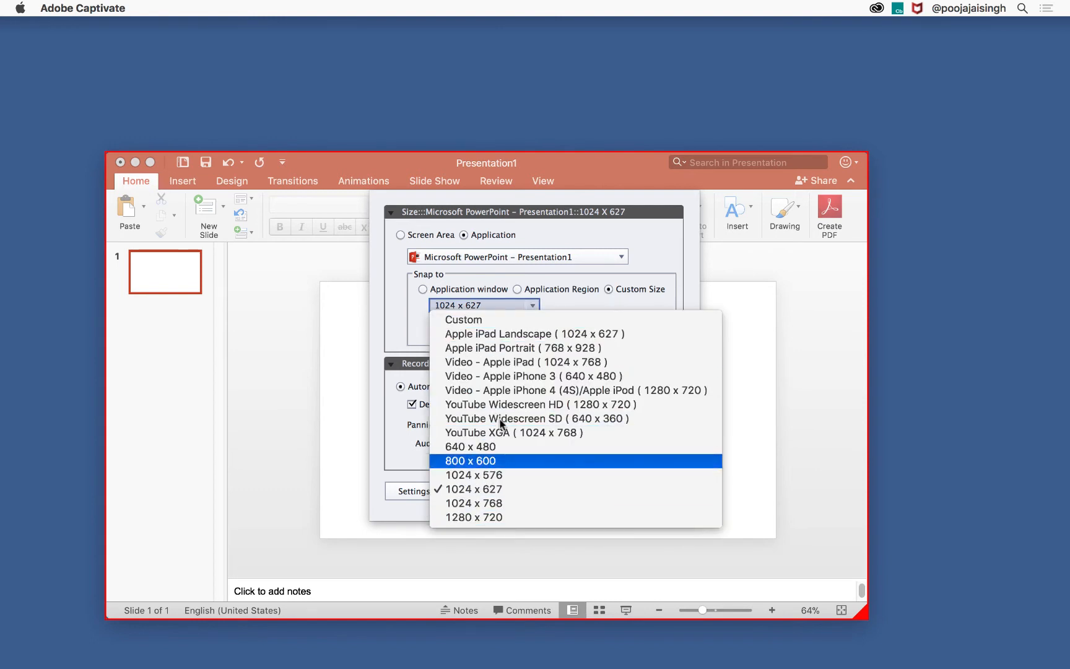
click(473, 489)
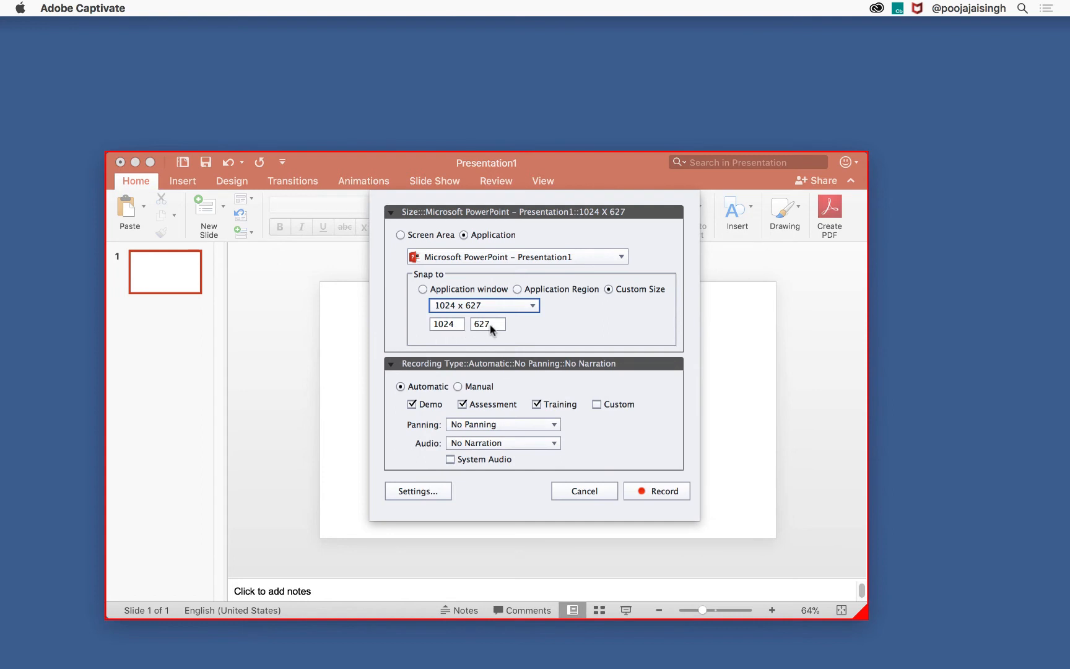
mouse_move(625, 431)
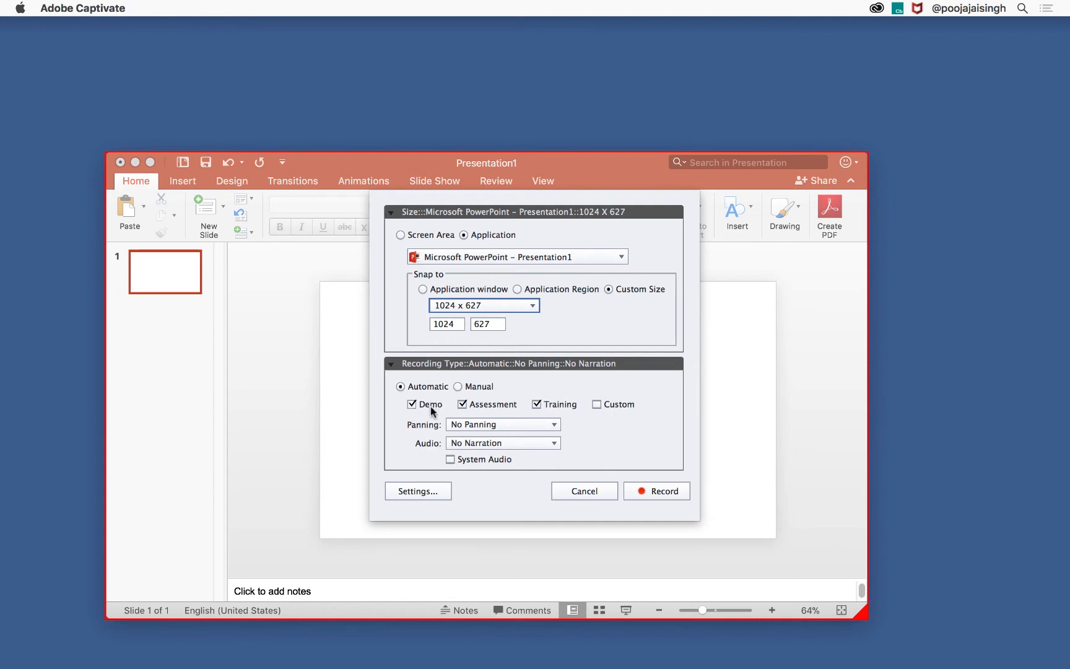
mouse_move(560, 403)
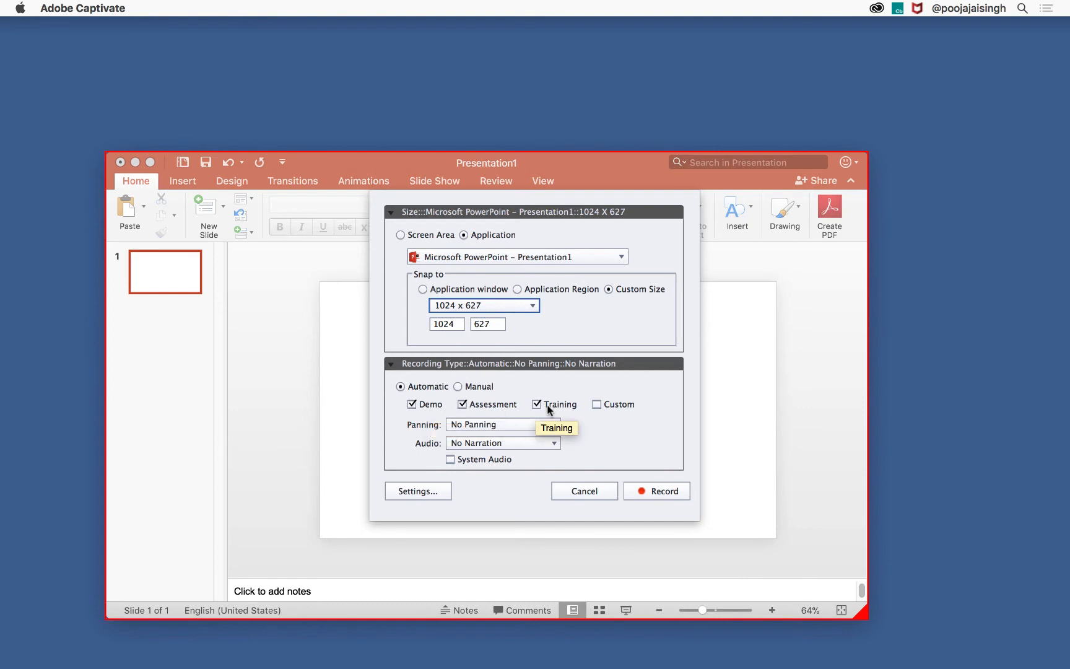
mouse_move(497, 415)
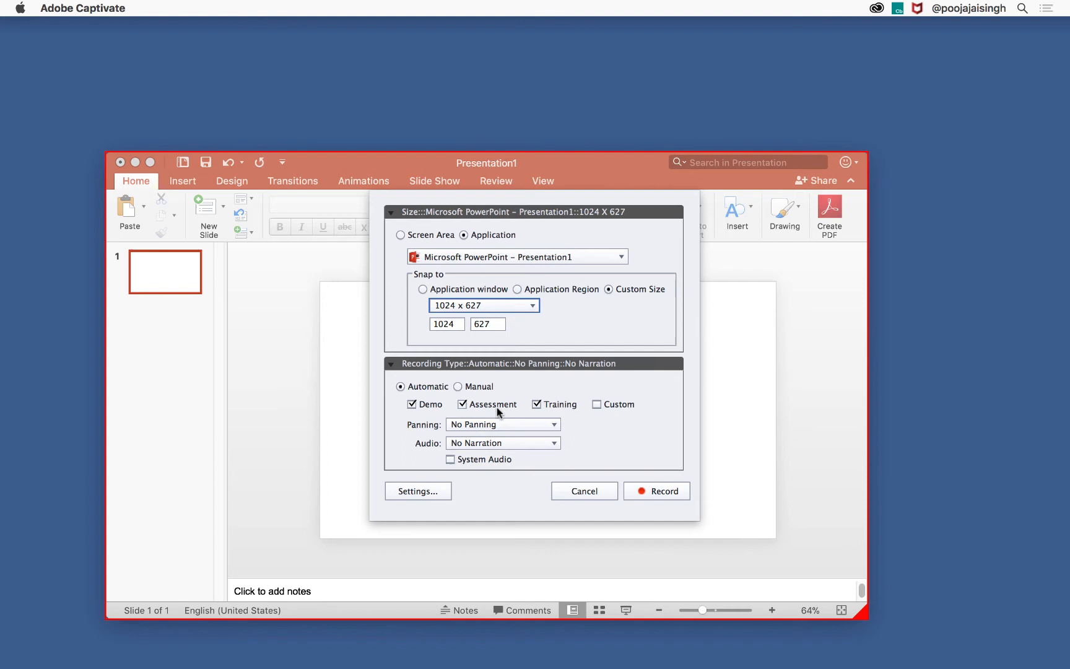
mouse_move(560, 407)
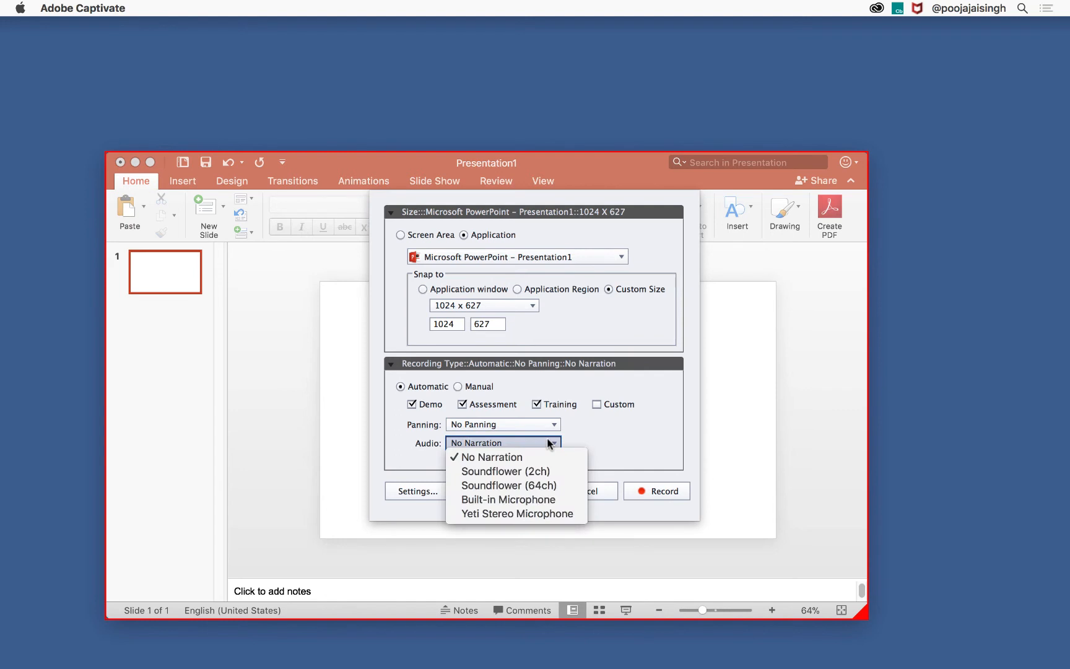
click(502, 443)
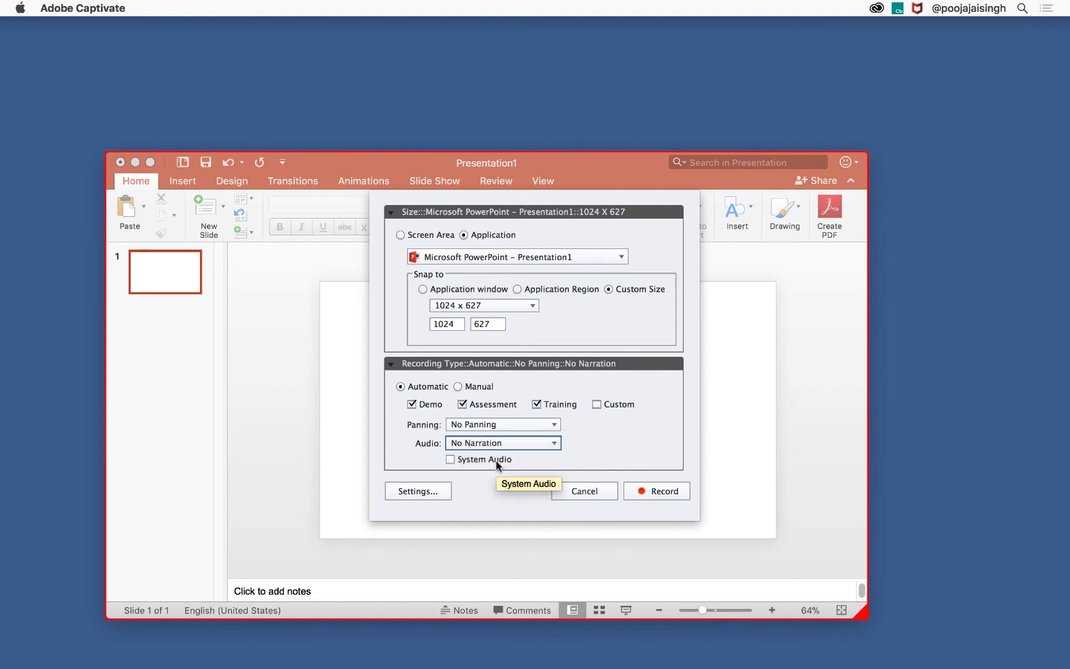
mouse_move(664, 491)
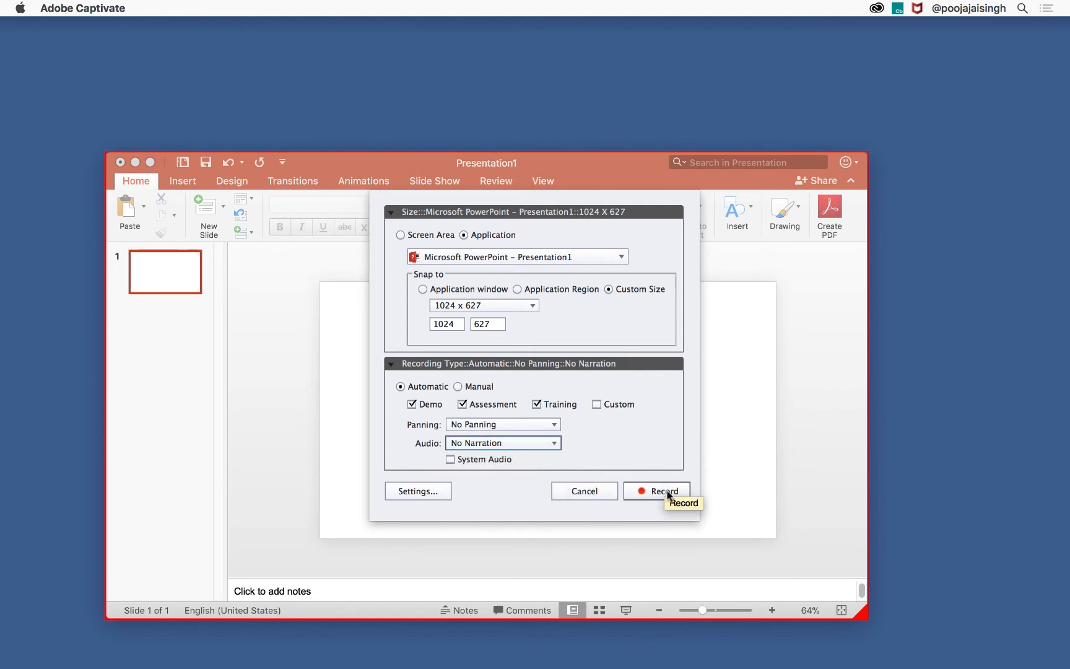
Step: Record while adding the blue network Adobe Stock image to the PowerPoint slide
click(663, 491)
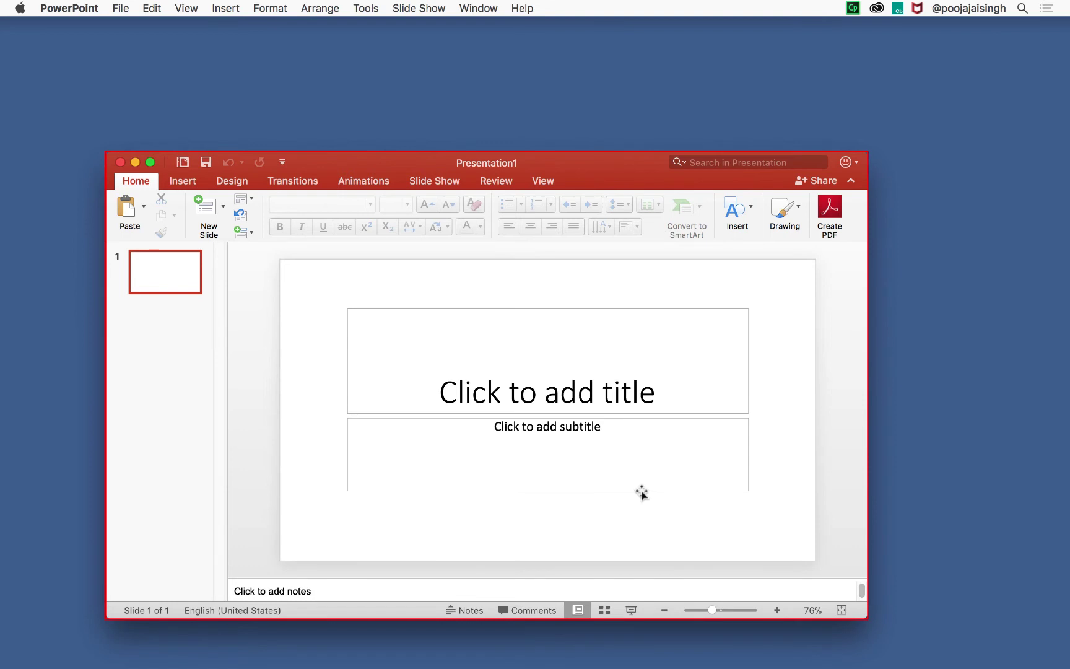
click(182, 181)
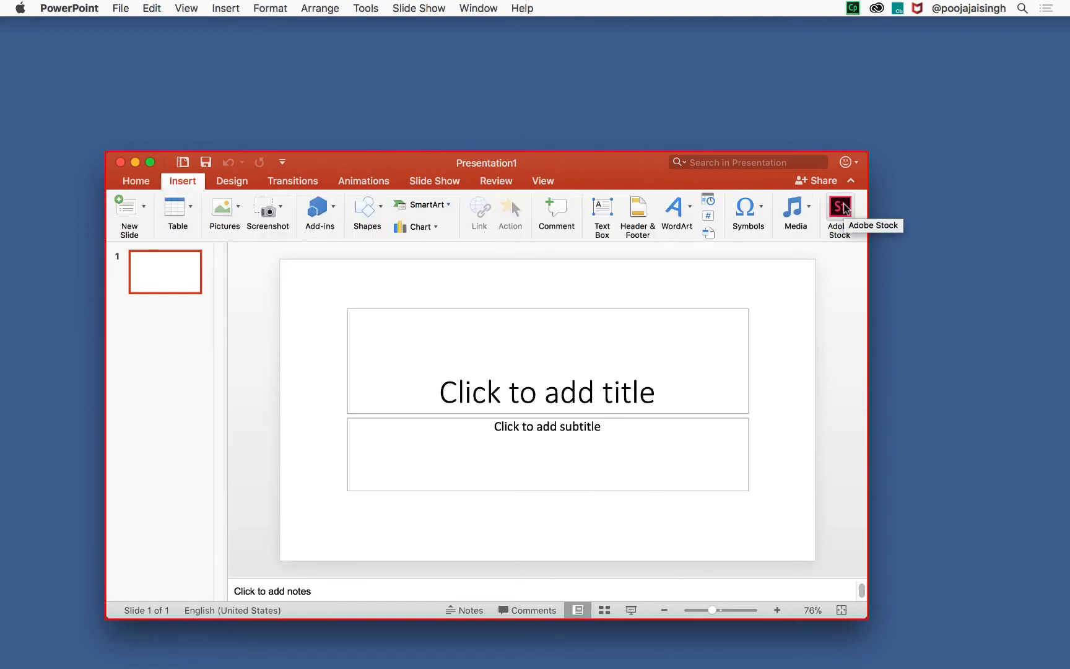
click(841, 213)
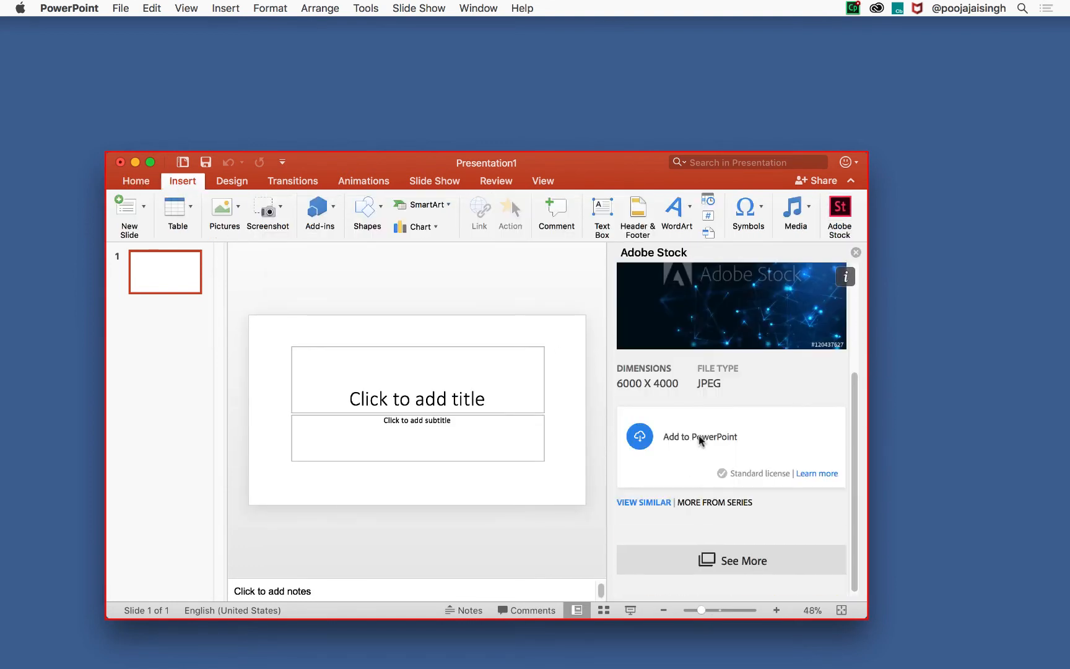
click(699, 437)
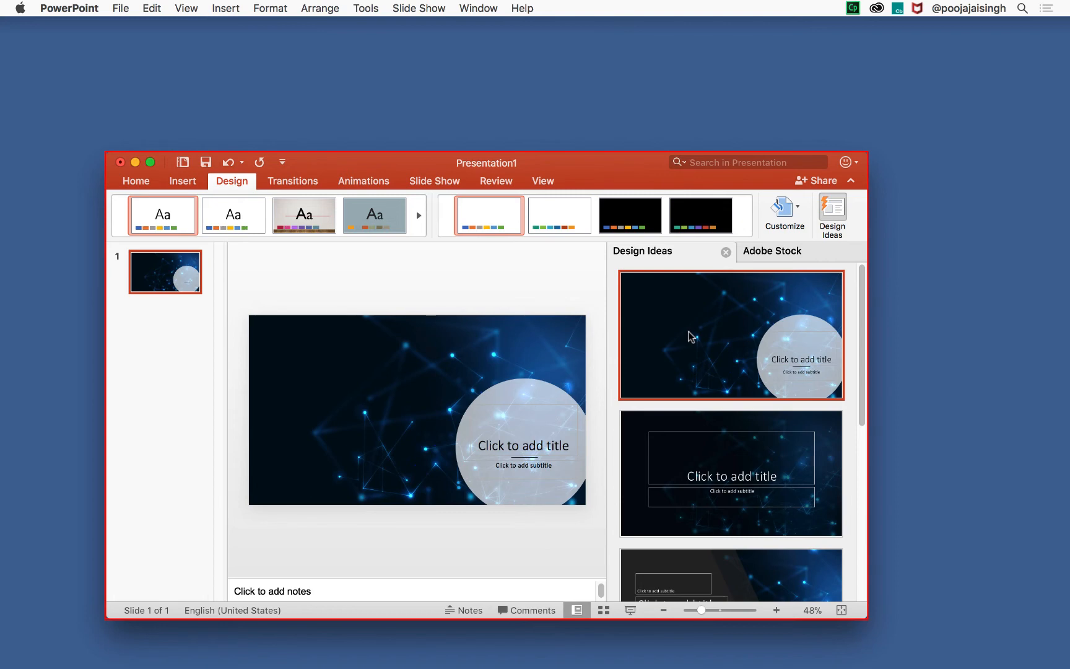
mouse_move(853, 11)
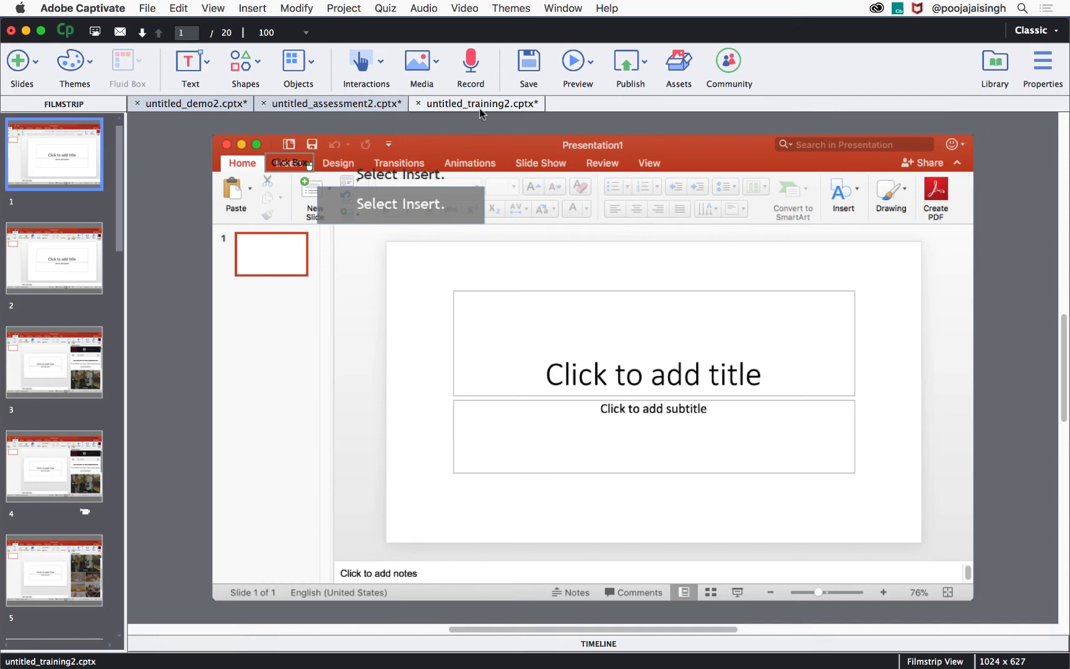
mouse_move(489, 104)
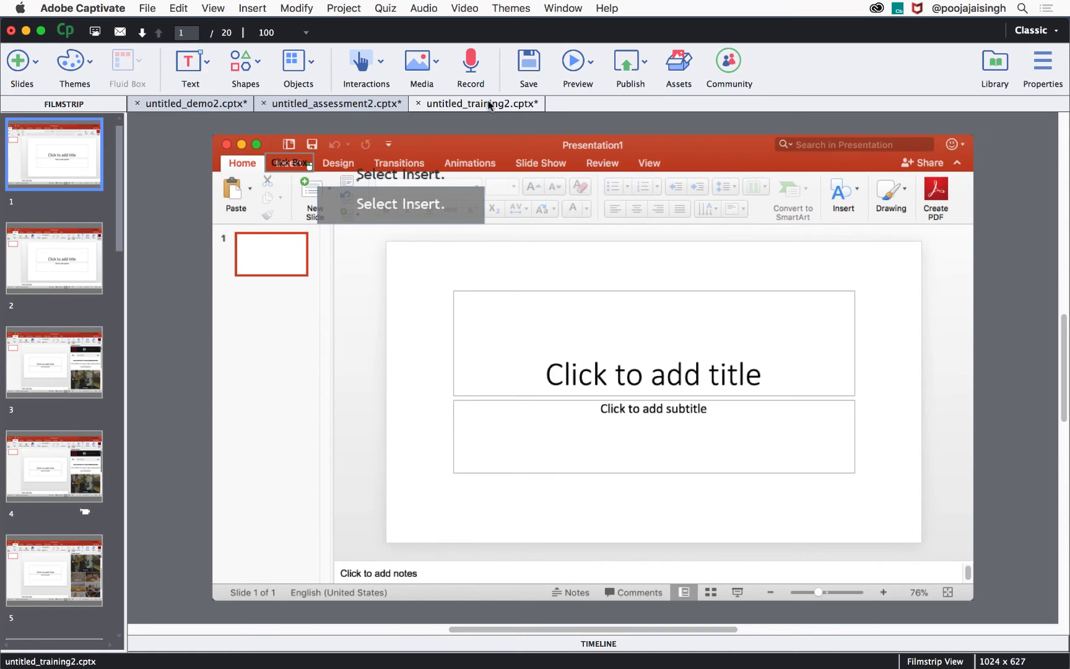
Step: Preview the training project using Play Slide
click(576, 66)
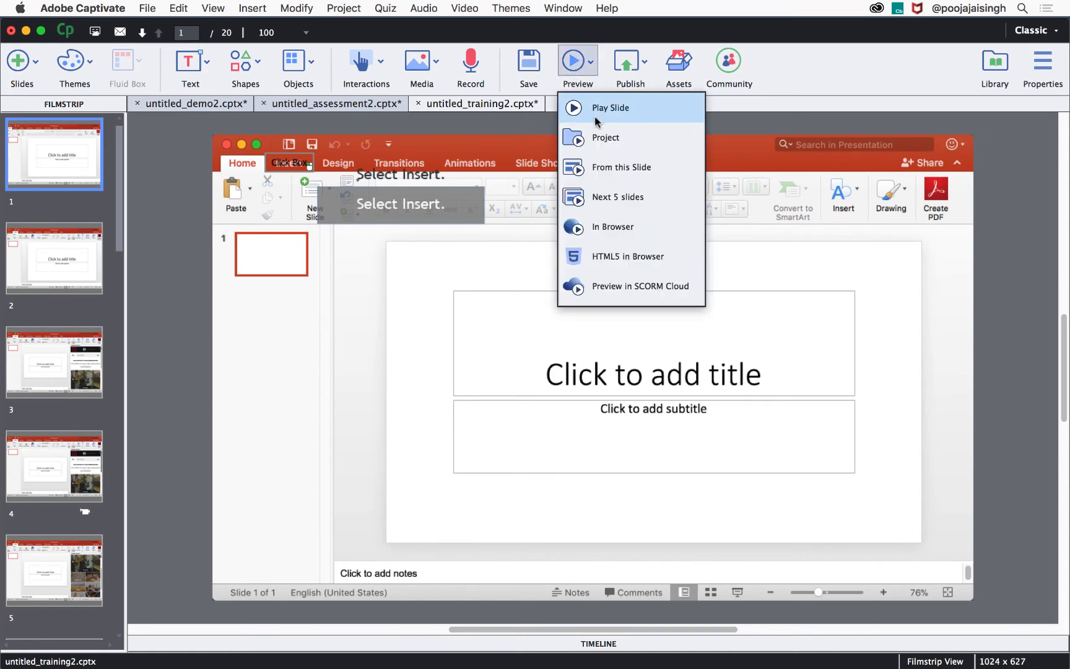
click(606, 137)
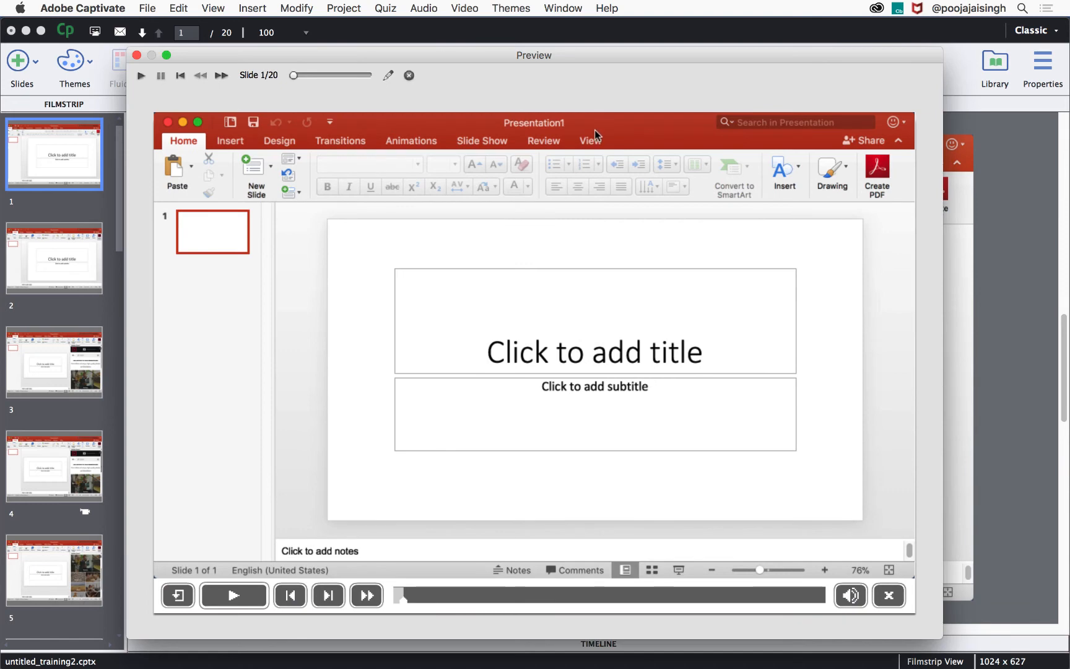
mouse_move(230, 140)
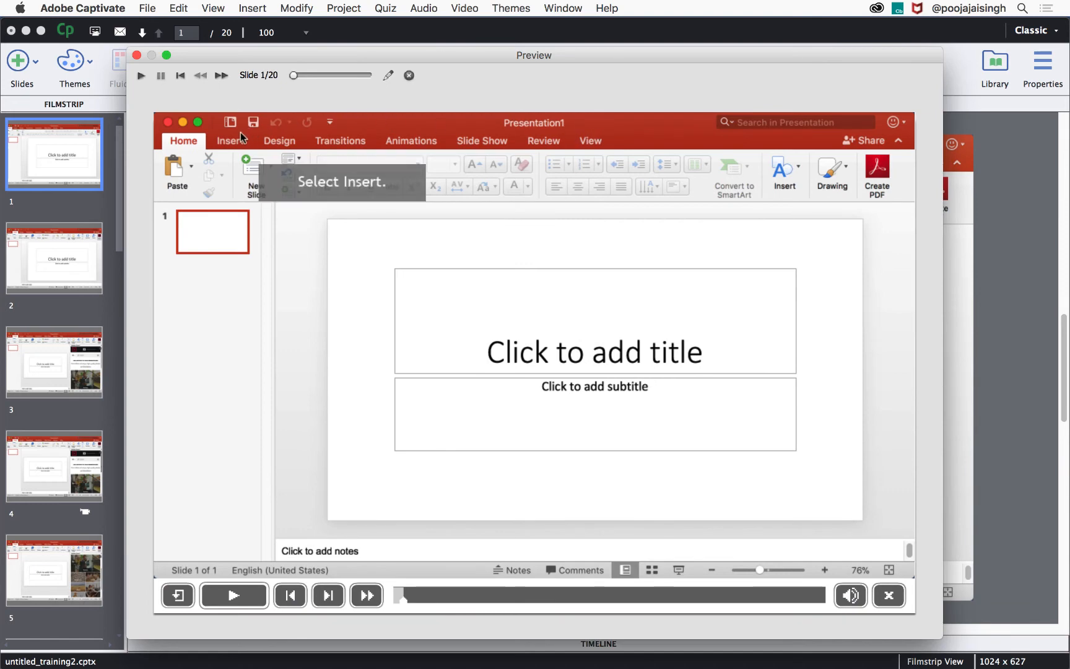
mouse_move(238, 141)
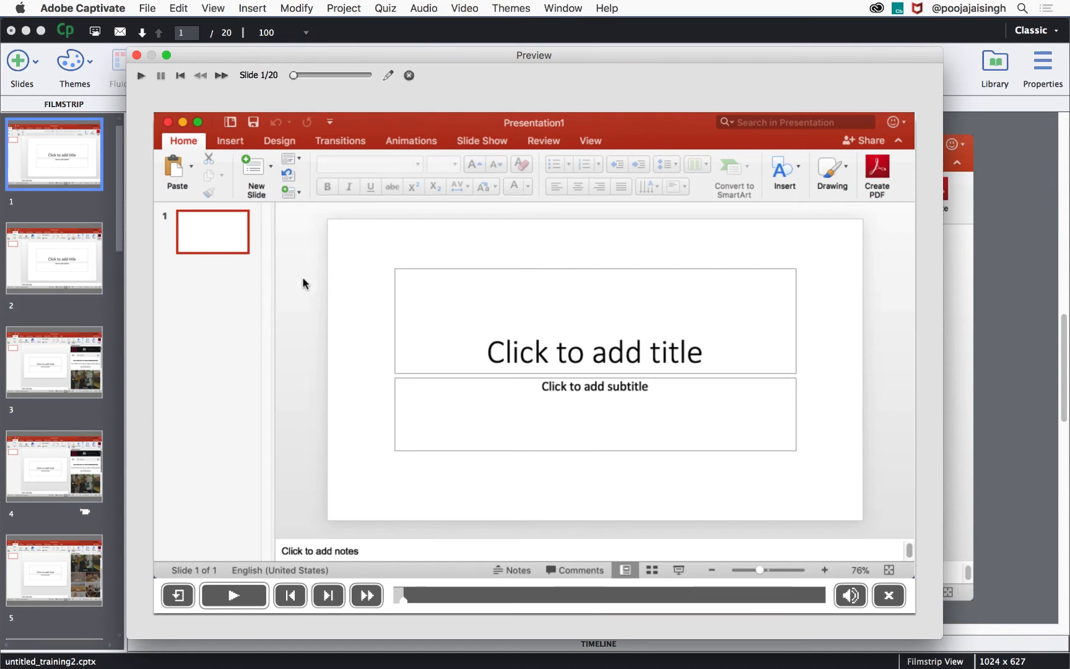
mouse_move(349, 168)
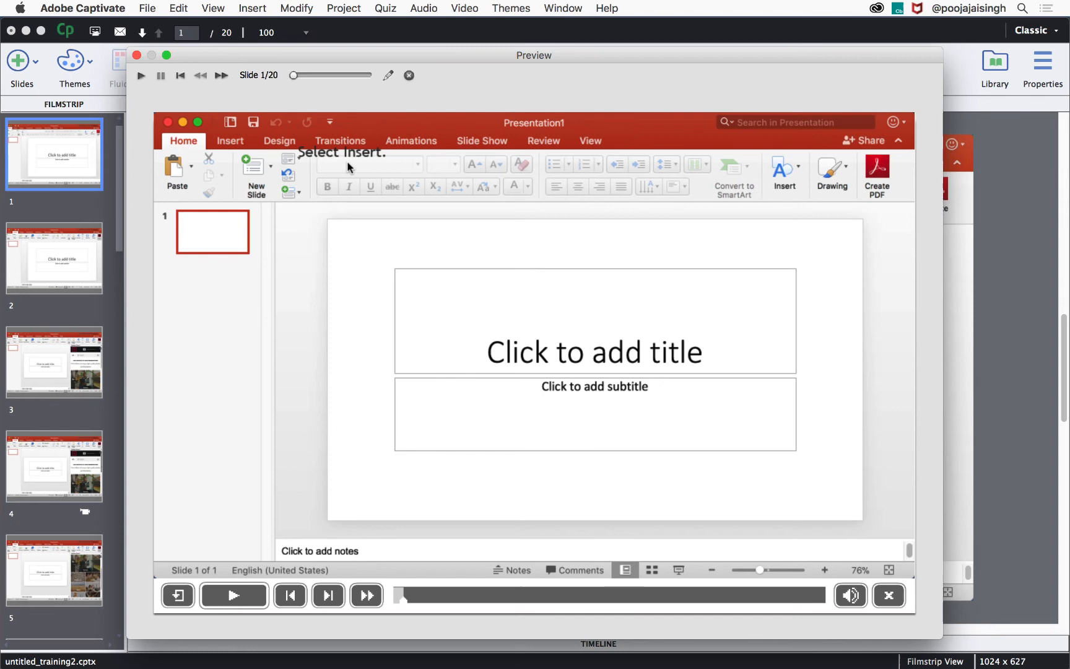
Step: Click Insert, then Adobe Stock, in the simulation preview
click(229, 141)
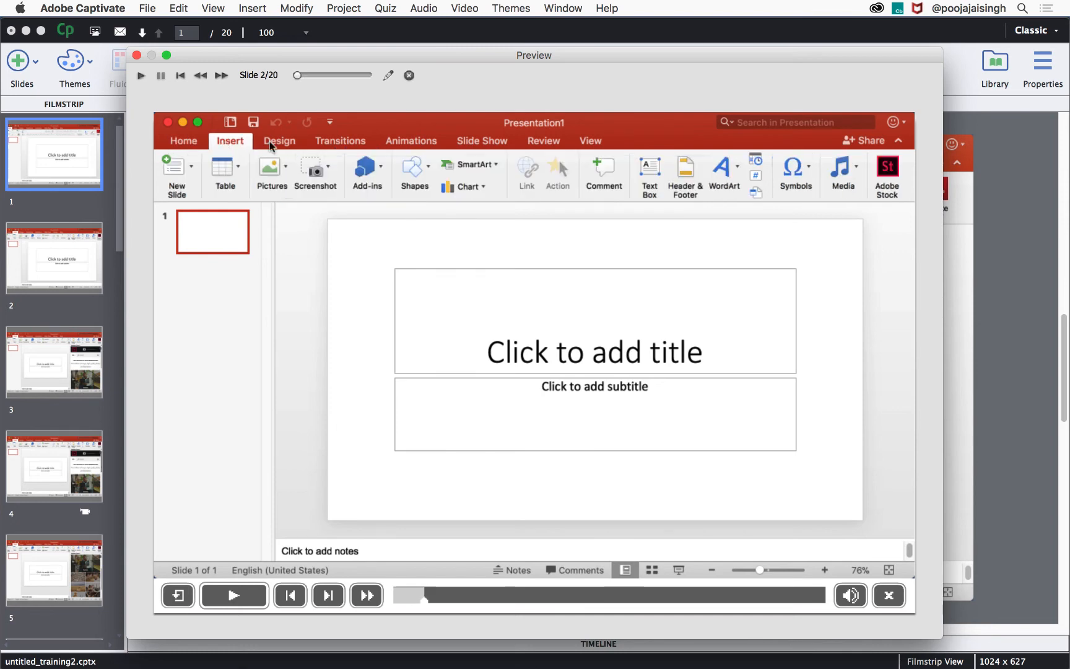
mouse_move(888, 168)
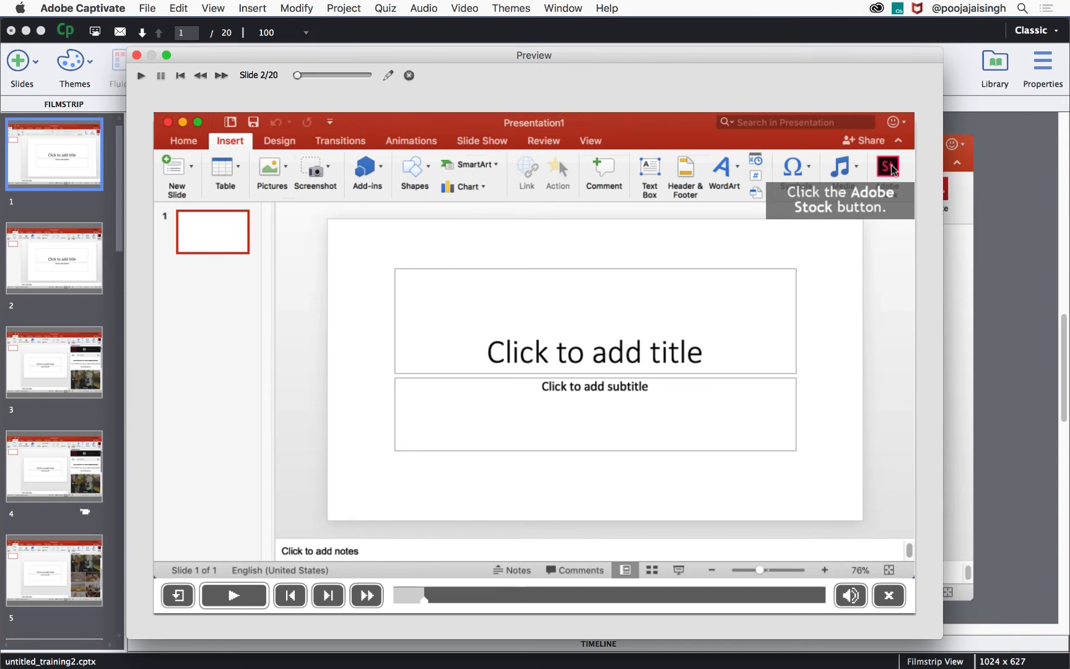
click(888, 171)
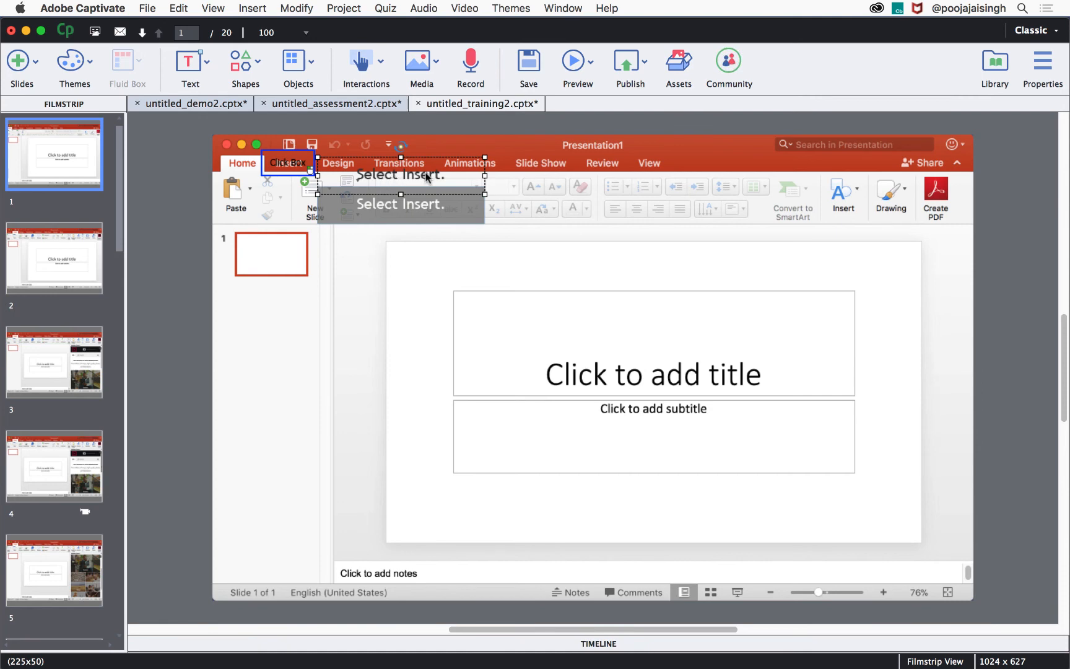
Step: Fill the failure caption yellow and save the change to its existing style
click(1042, 68)
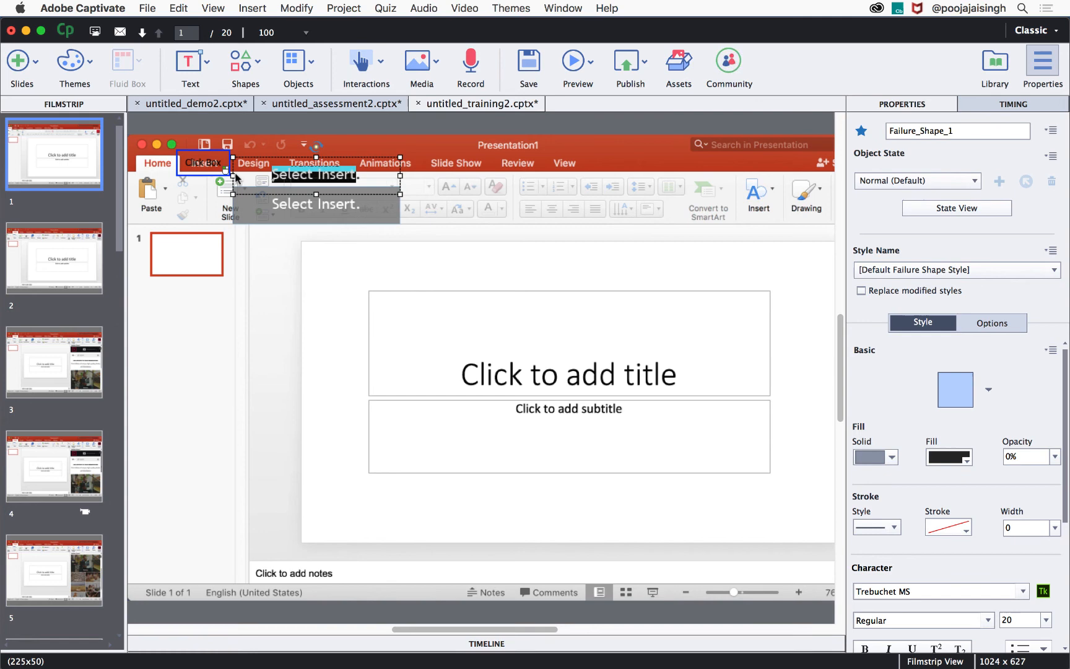
mouse_move(364, 180)
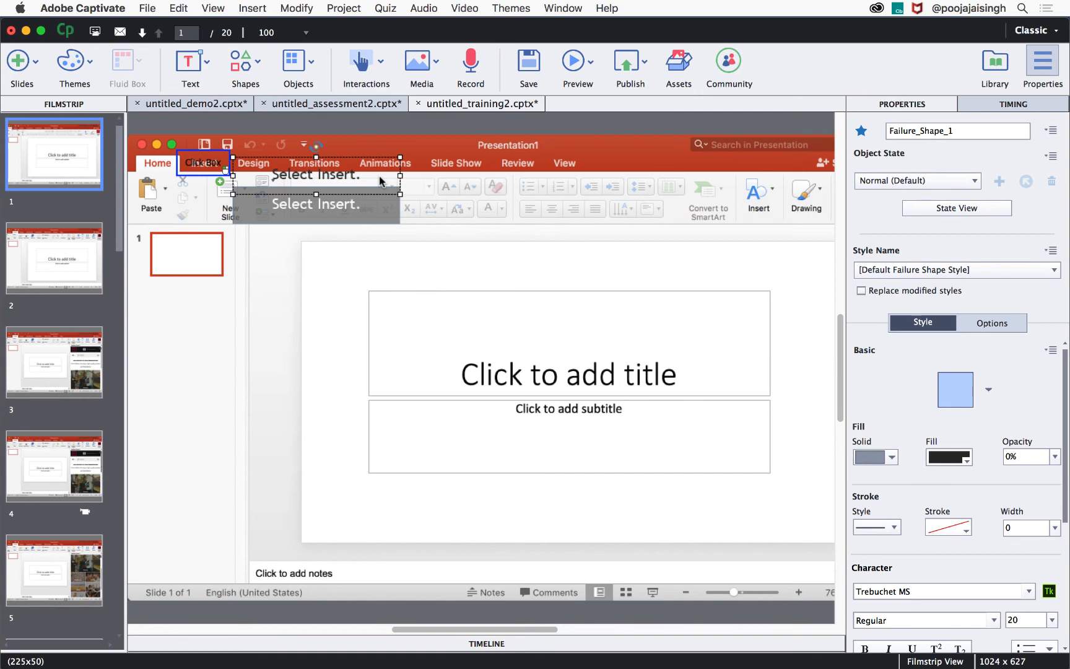
mouse_move(310, 187)
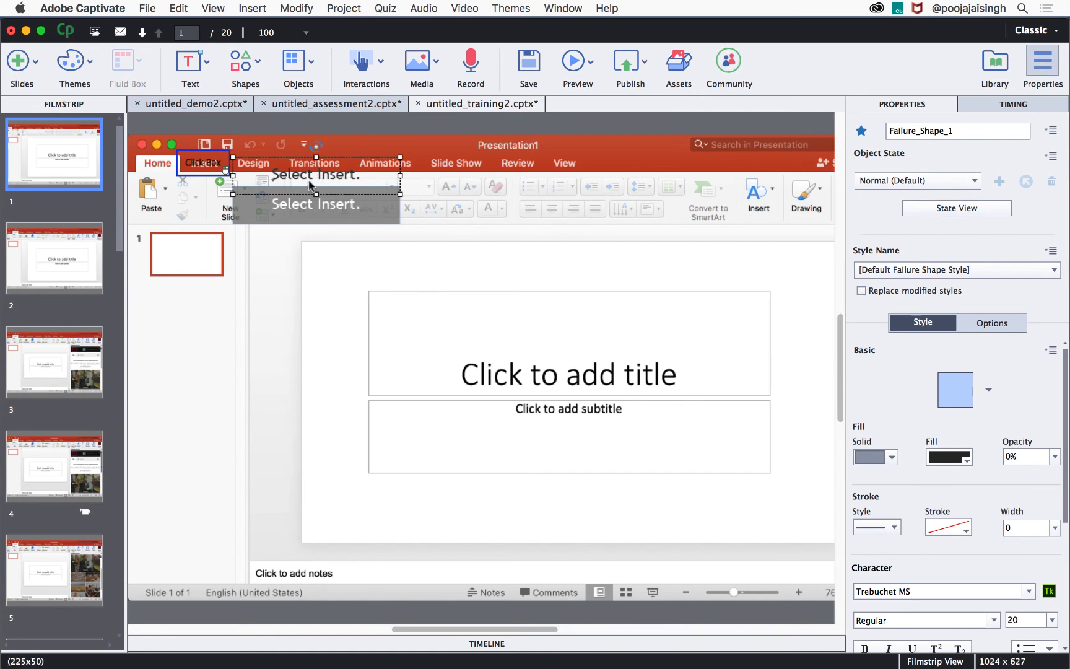
click(948, 456)
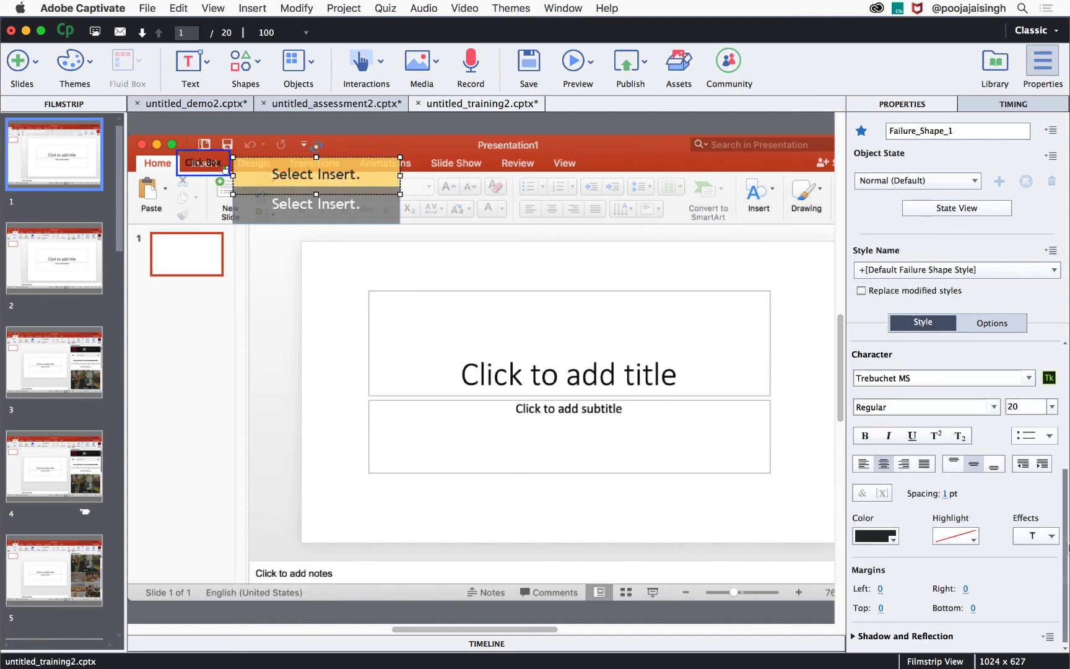
mouse_move(336, 188)
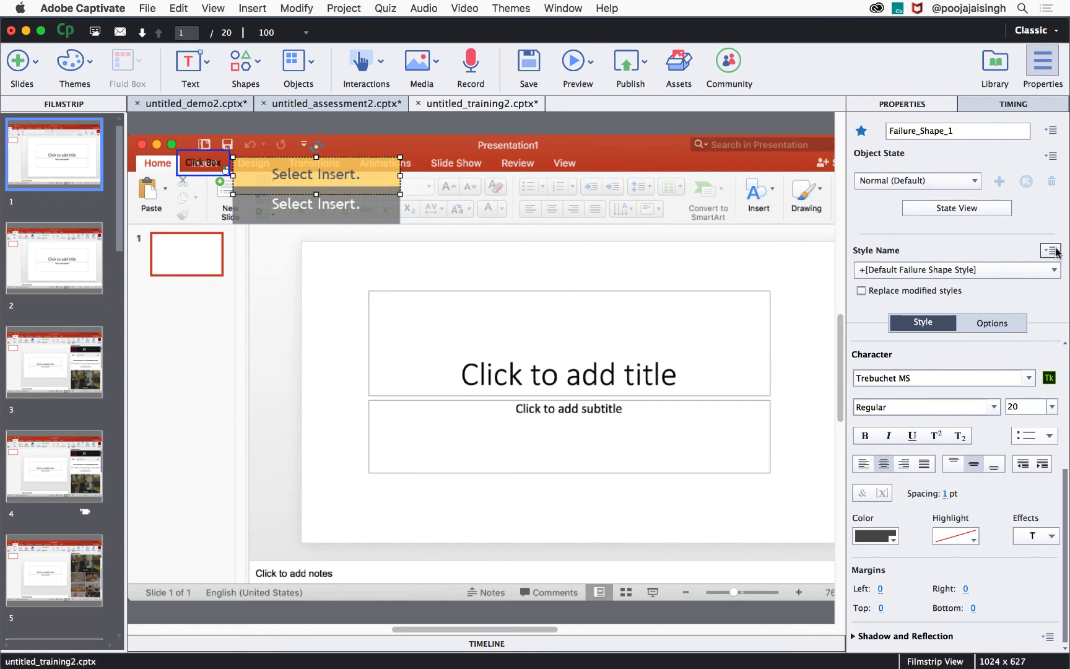
click(1050, 250)
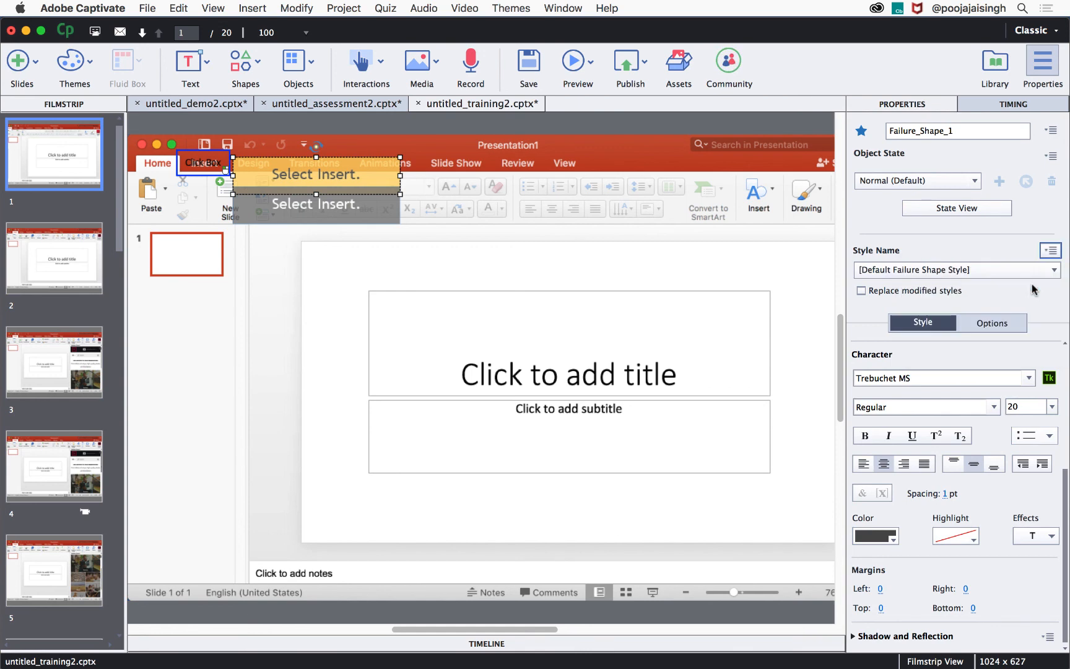
mouse_move(940, 144)
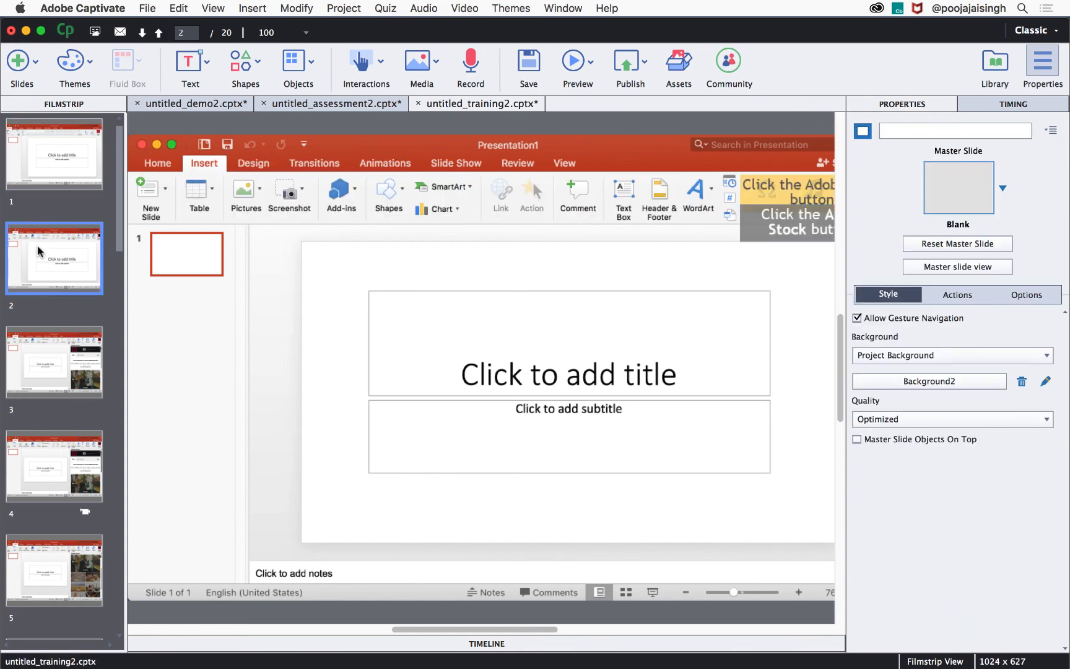
mouse_move(796, 196)
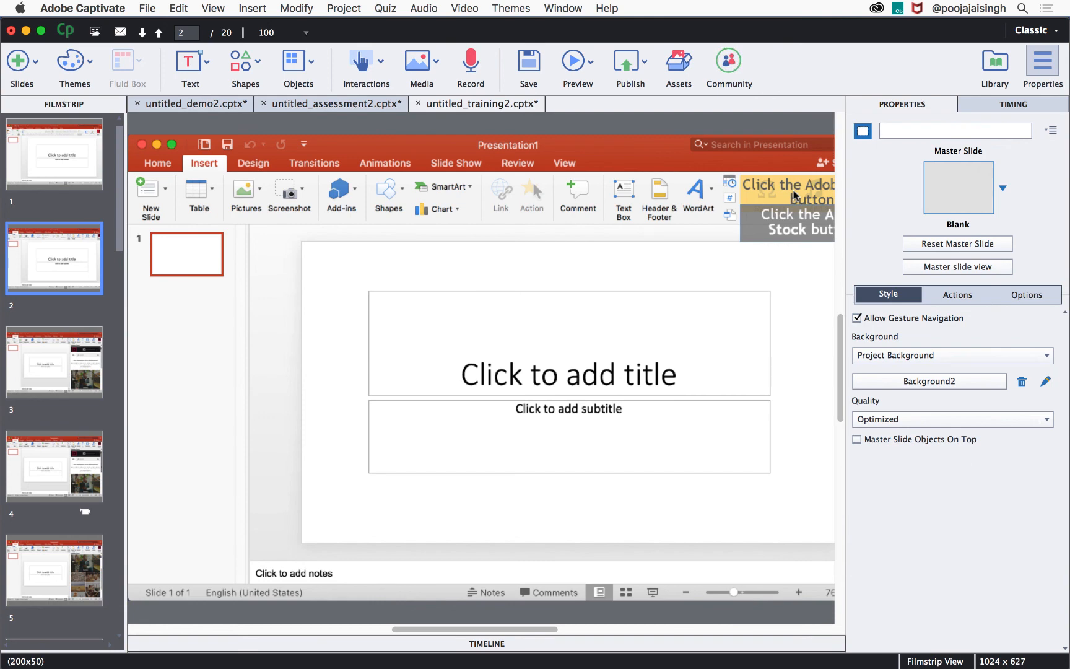
Step: Open Publish to Computer and choose SWF and HTML5 outputs
click(629, 65)
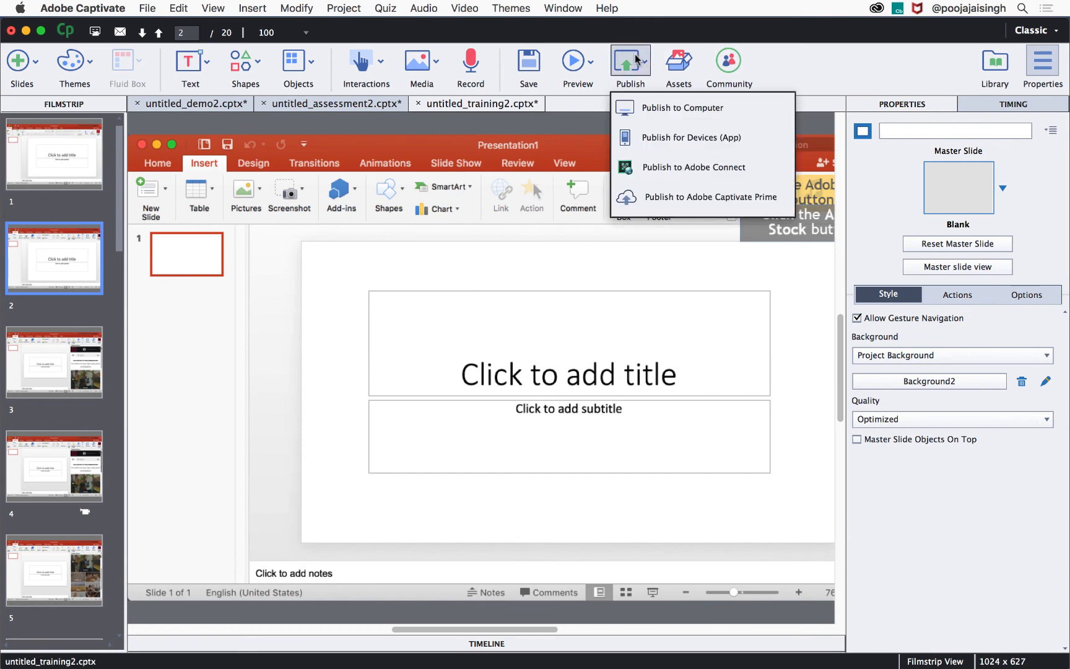
click(682, 108)
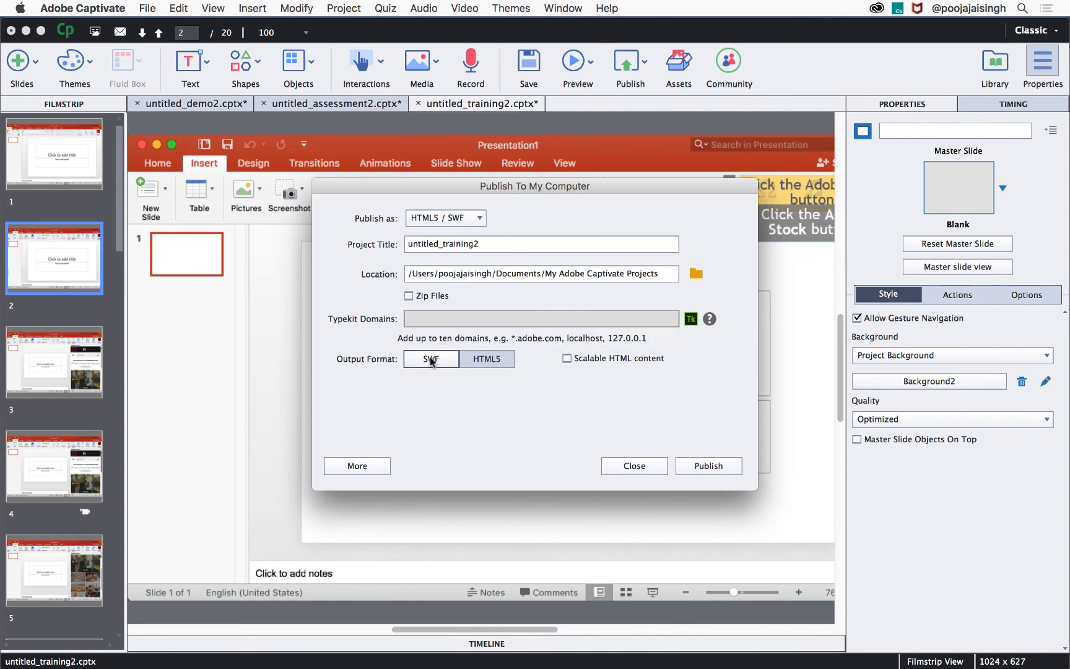
click(487, 359)
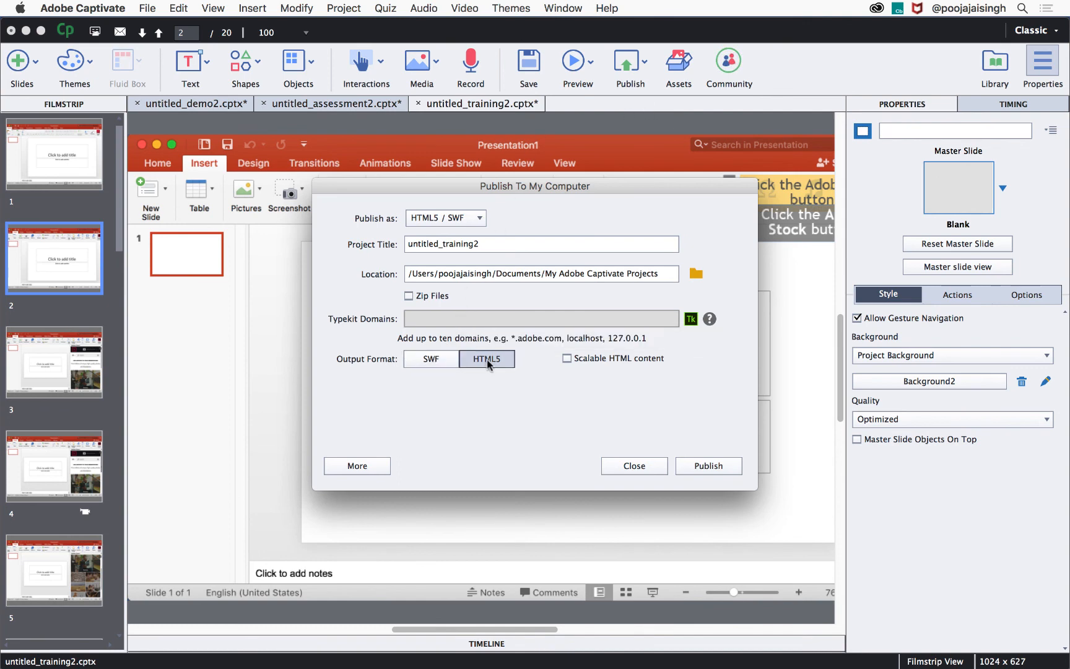
click(431, 359)
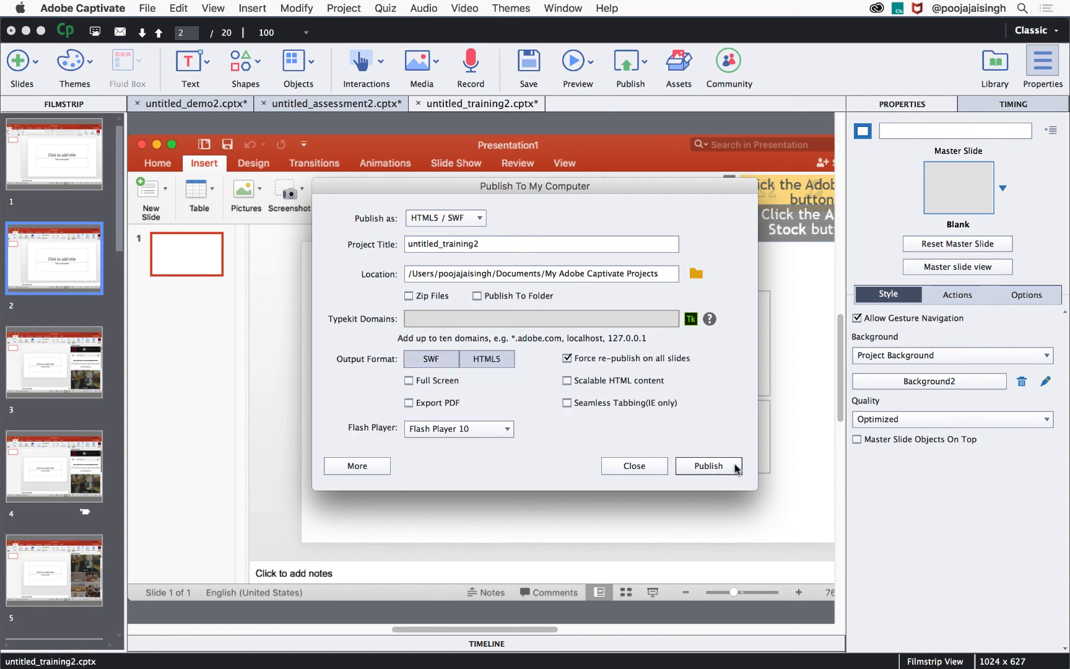
mouse_move(708, 466)
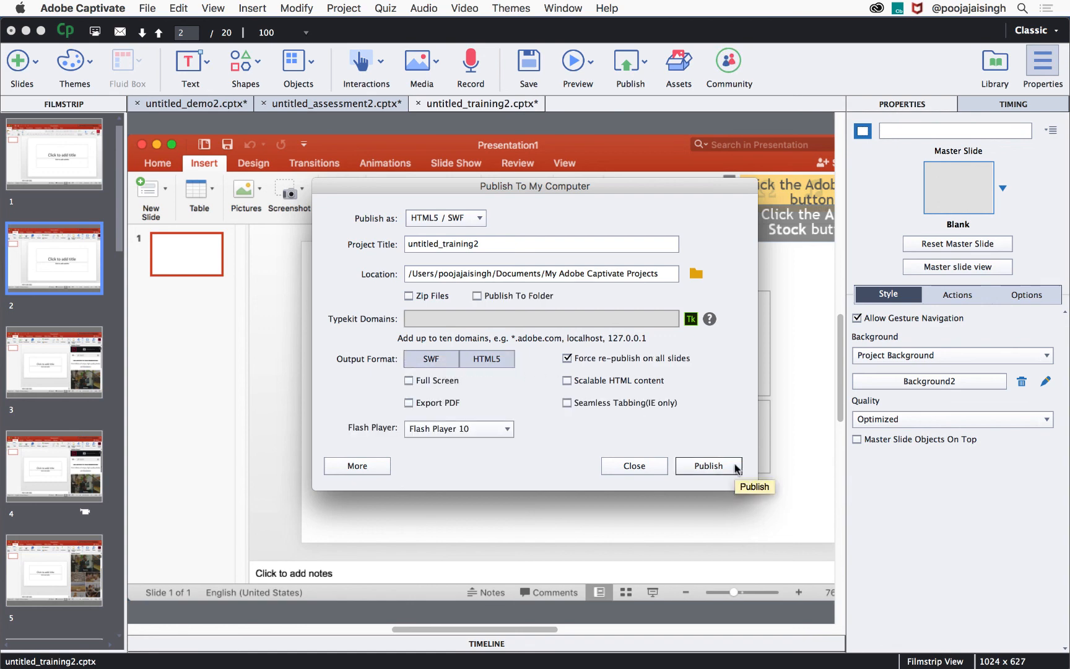